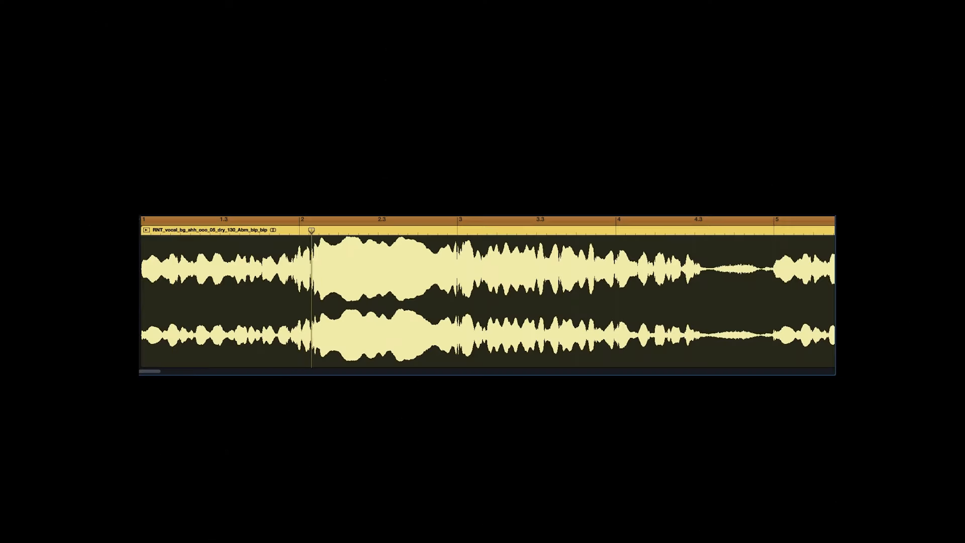
- Audition the chorus choir region and reveal the filter-sweep automation lanes on the intro tracks
{"action": "left_click", "coordinate": [474, 230]}
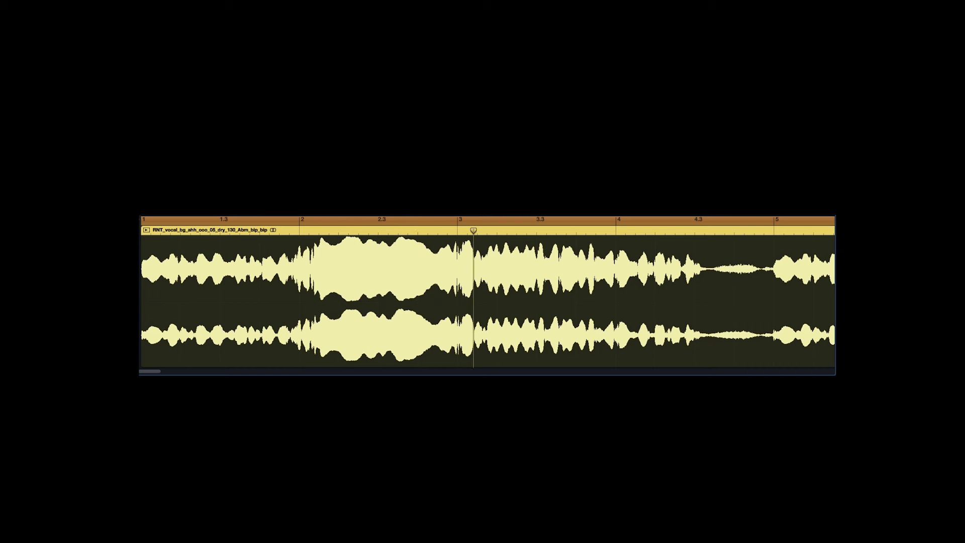
{"action": "left_click", "coordinate": [626, 232]}
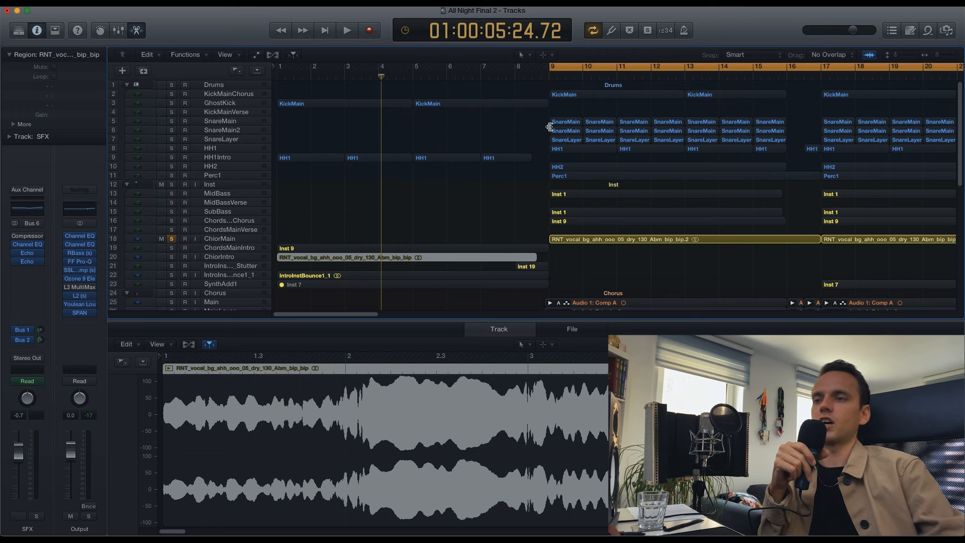
{"action": "left_click", "coordinate": [346, 29]}
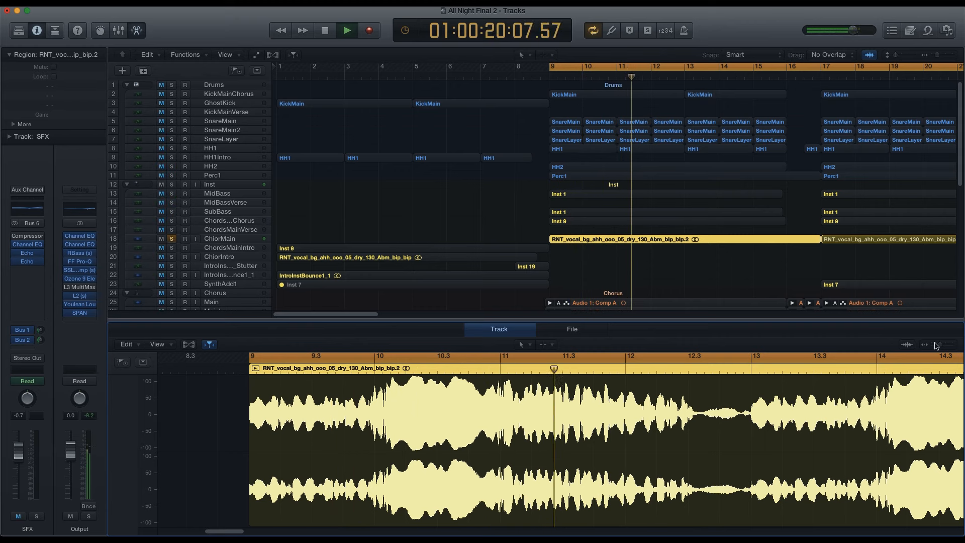
{"action": "left_click", "coordinate": [346, 30]}
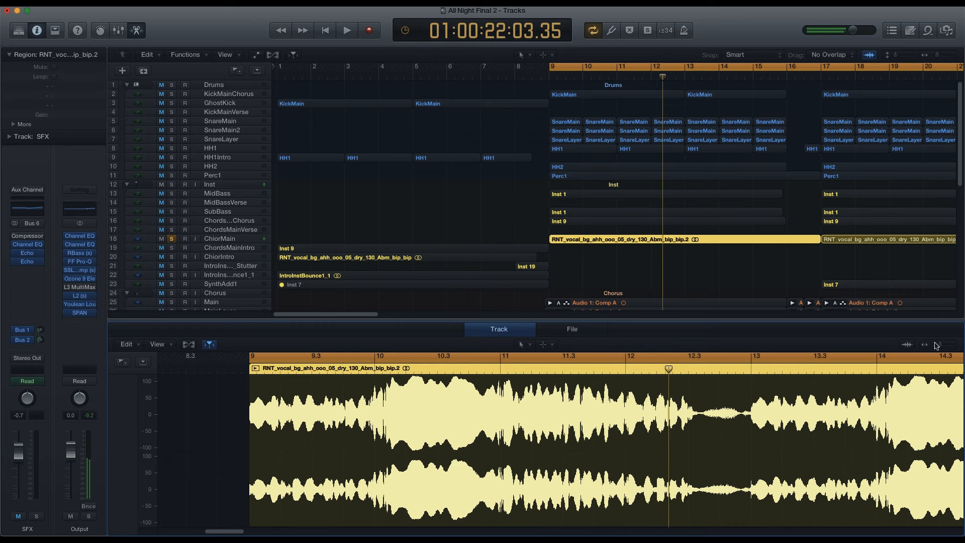
{"action": "left_click", "coordinate": [346, 29]}
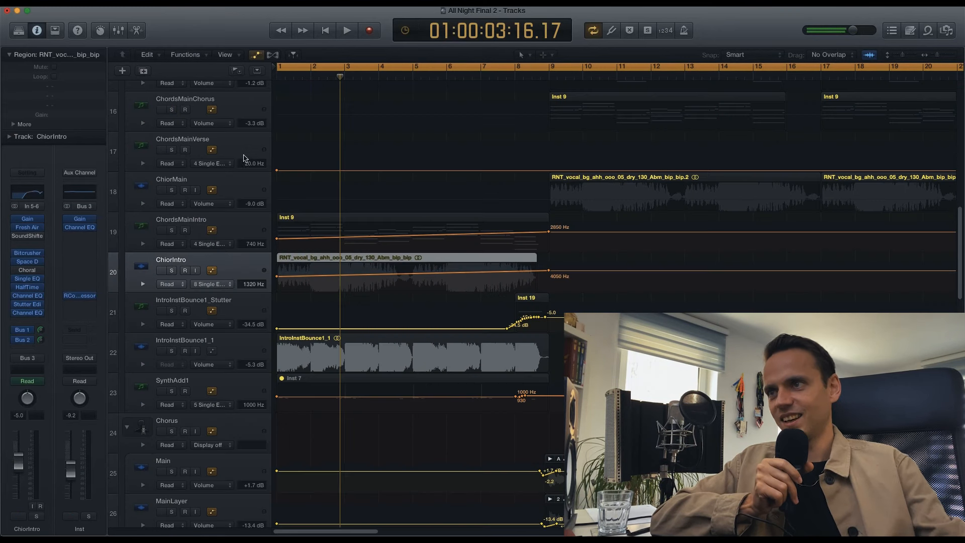
- Select the HH1Intro hi-hat track and play its send automation from the start
{"action": "scroll", "scroll_direction": "up", "scroll_amount": 3}
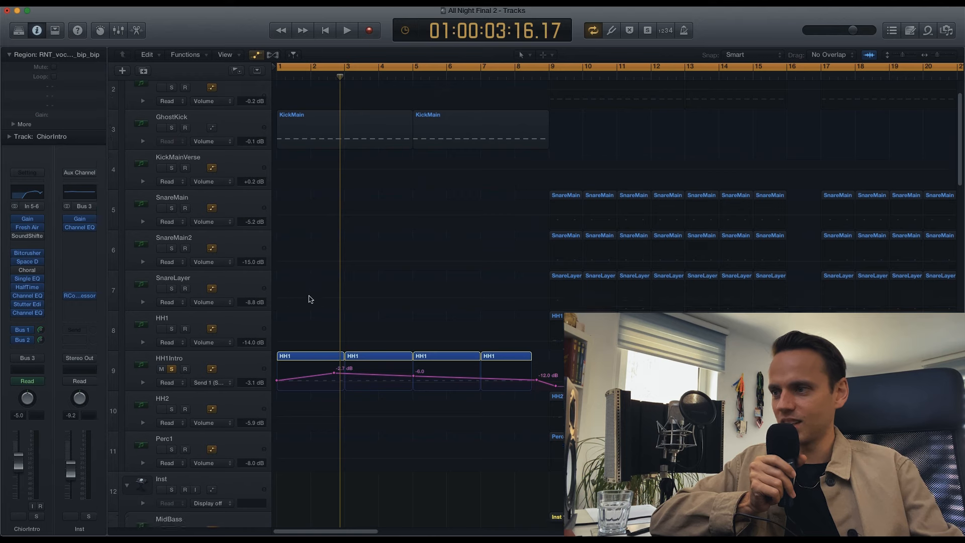
{"action": "left_click", "coordinate": [169, 358]}
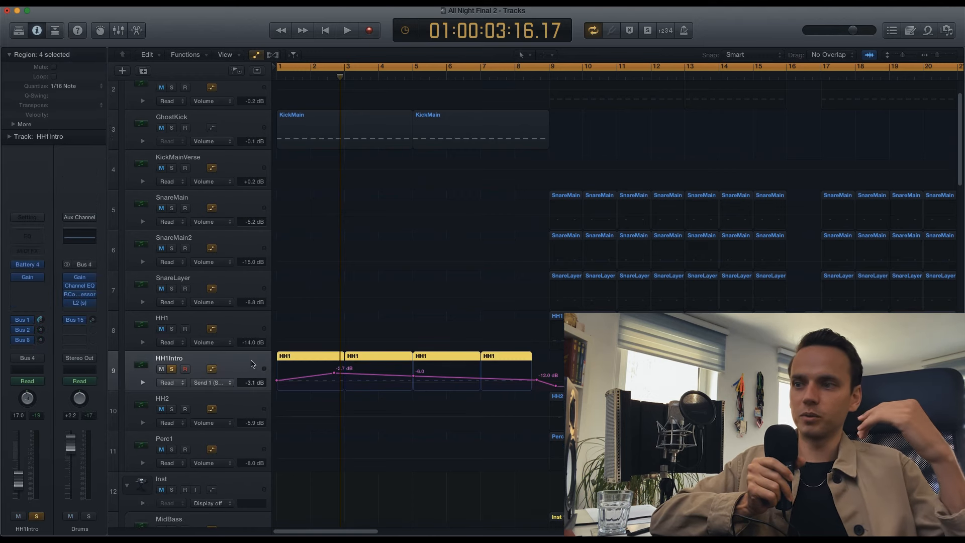
{"action": "mouse_move", "coordinate": [252, 364]}
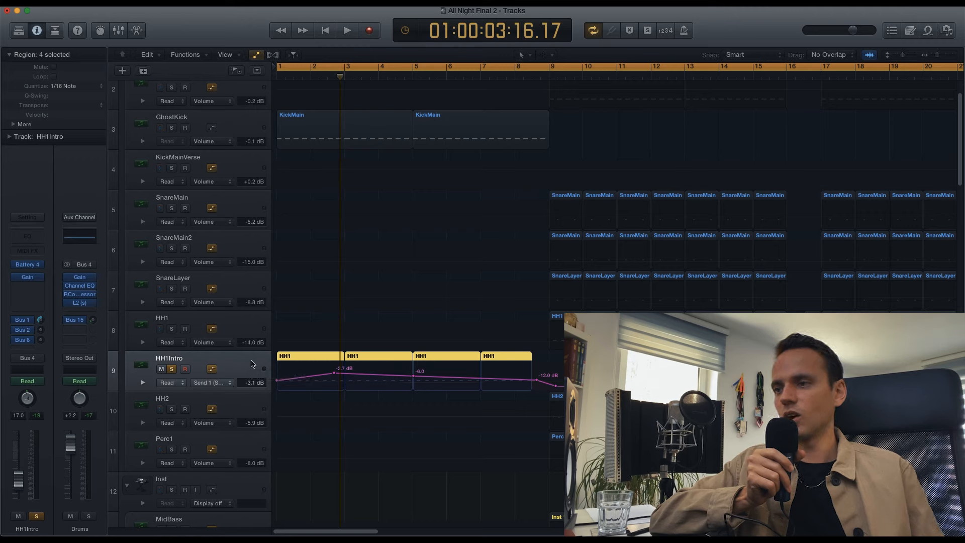
{"action": "mouse_move", "coordinate": [291, 426]}
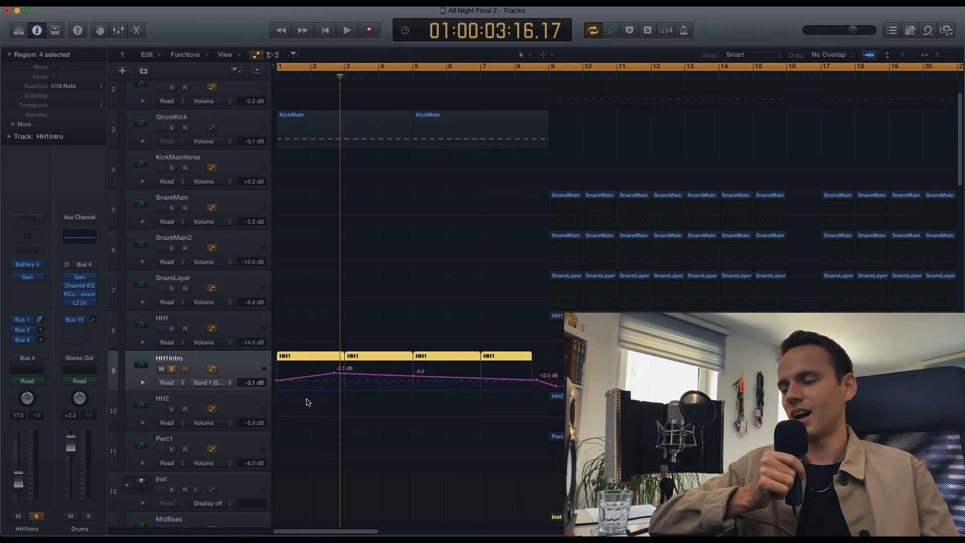
{"action": "scroll", "scroll_direction": "down", "scroll_amount": 3}
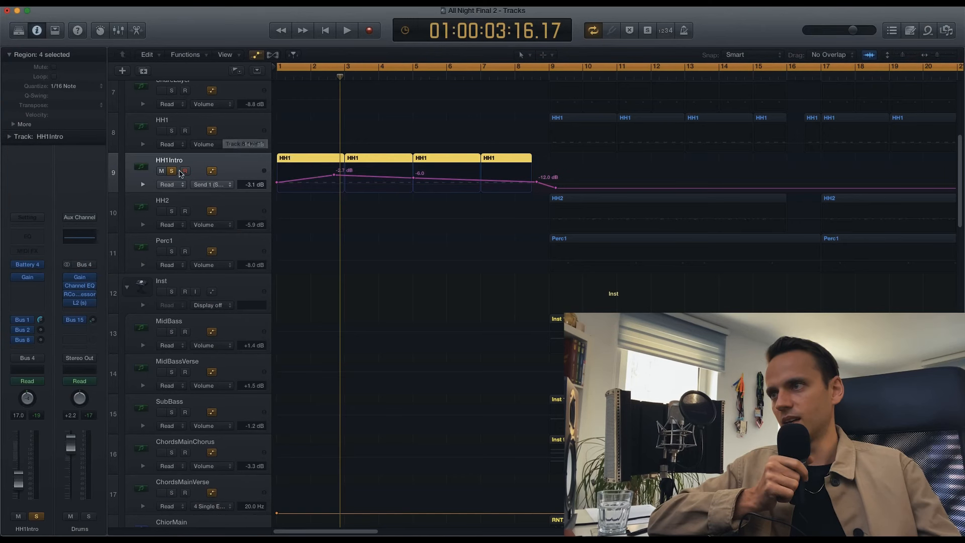
{"action": "left_click", "coordinate": [347, 29]}
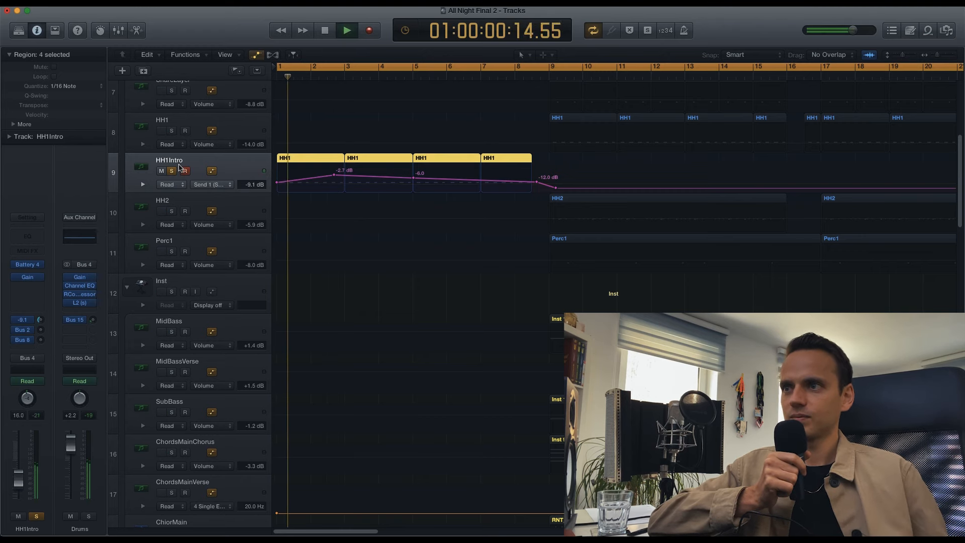
{"action": "left_click", "coordinate": [347, 29]}
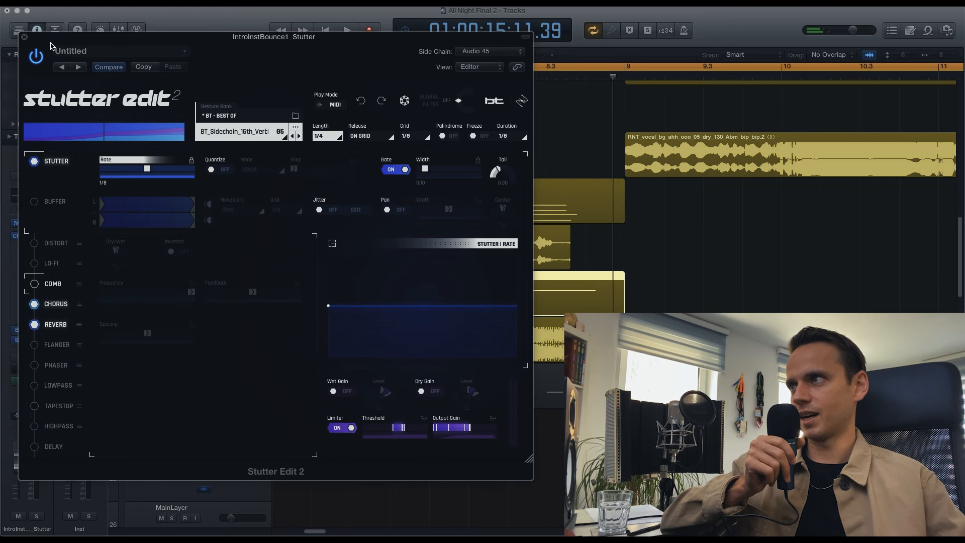
- Close Stutter Edit, play the intro build and set an eight-bar cycle from bar 9
{"action": "left_click", "coordinate": [24, 37]}
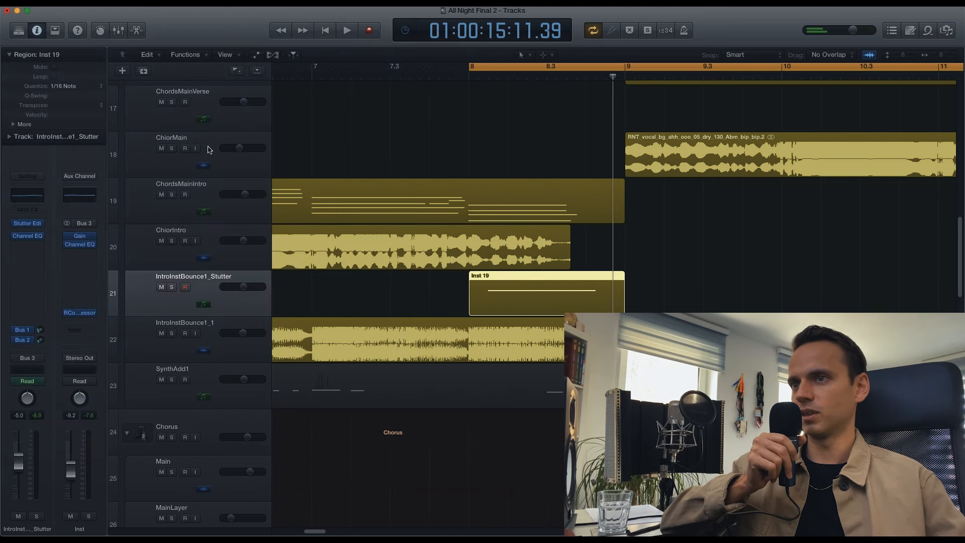
{"action": "mouse_move", "coordinate": [486, 291]}
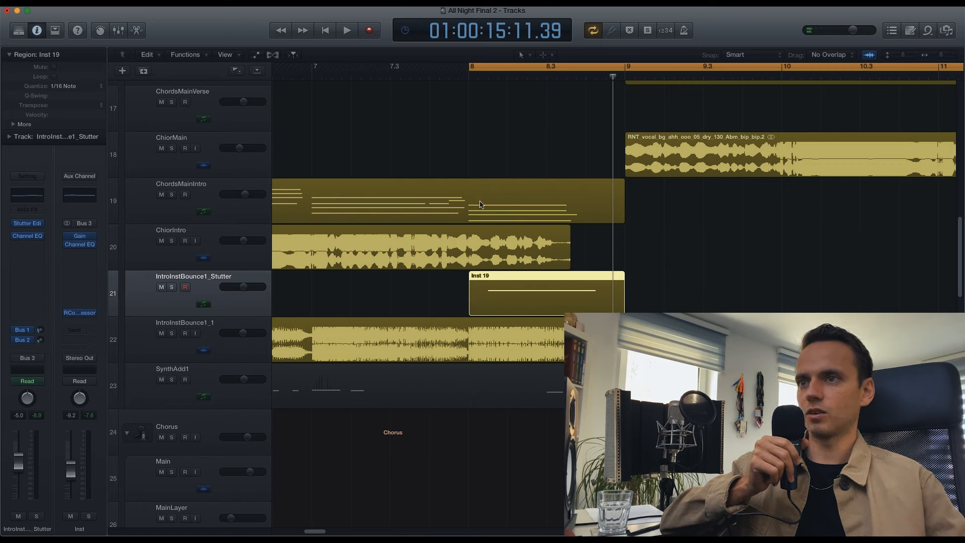
{"action": "mouse_move", "coordinate": [389, 209]}
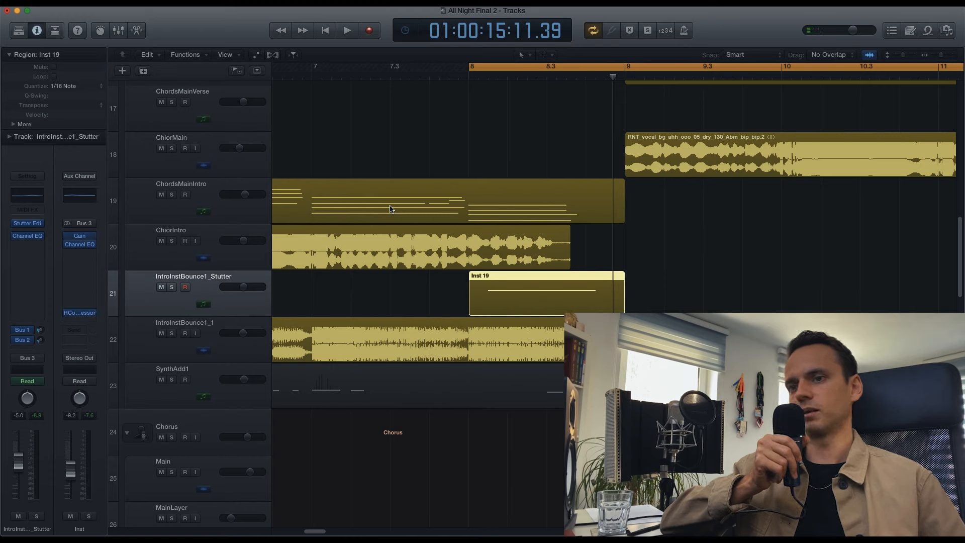
{"action": "left_click", "coordinate": [346, 29]}
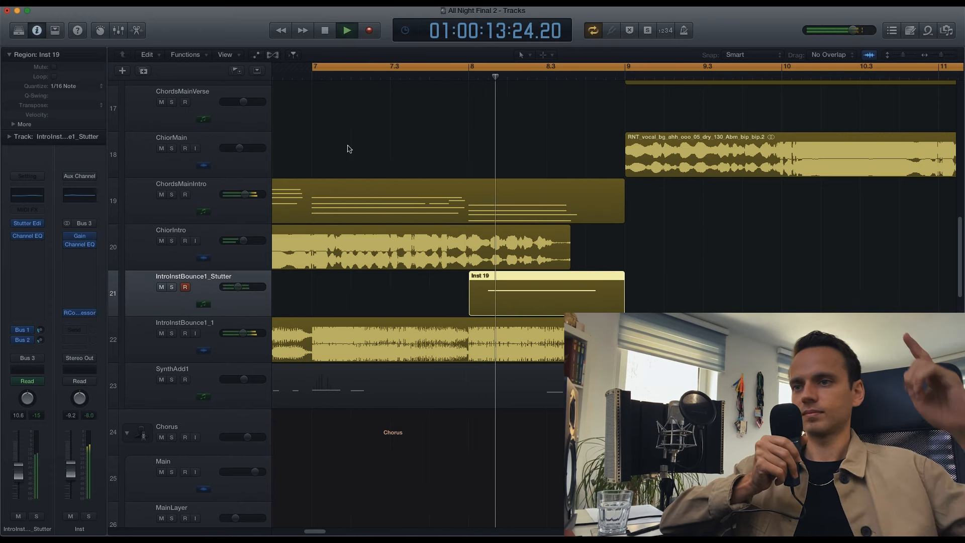
{"action": "left_click", "coordinate": [325, 29]}
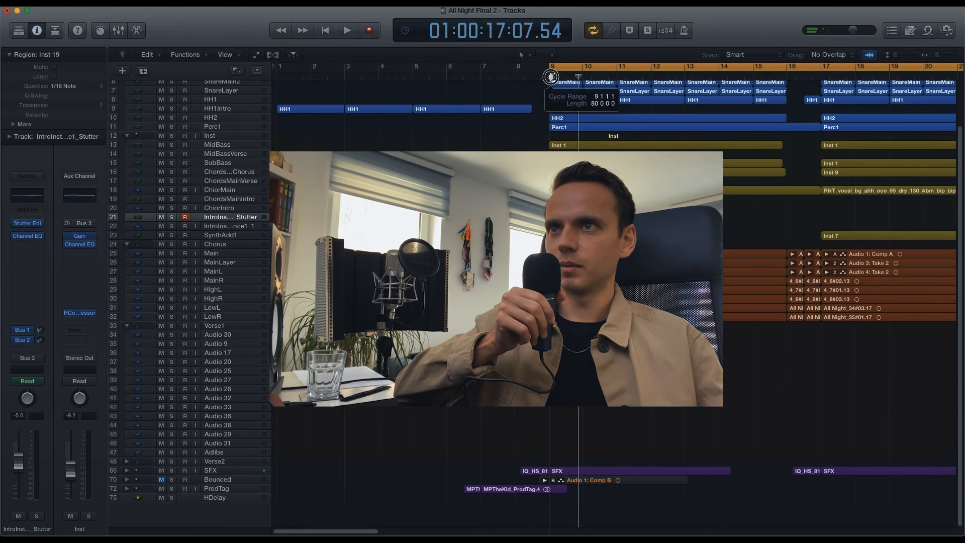
- Solo the chorus kick, main snare and snare layer tracks one after another during playback
{"action": "left_click", "coordinate": [347, 30]}
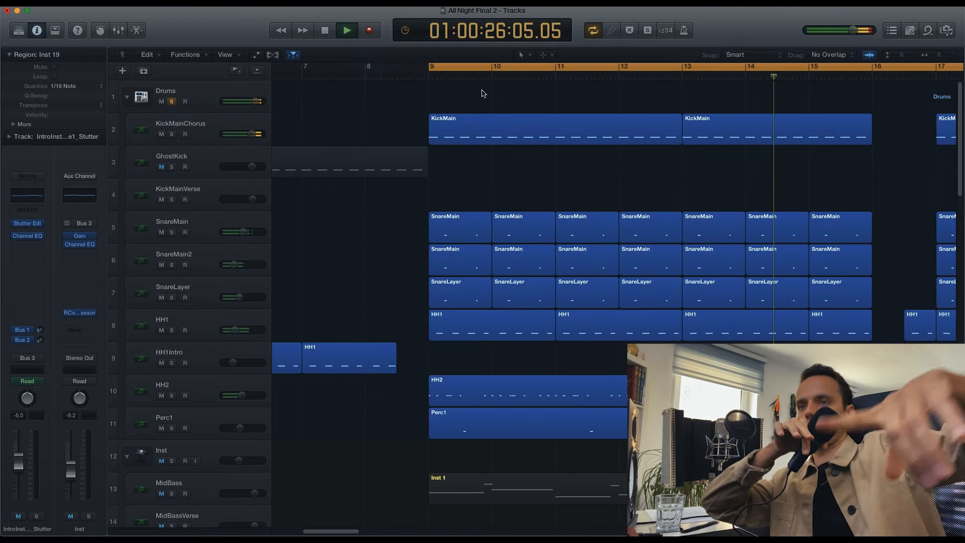
{"action": "left_click", "coordinate": [345, 29]}
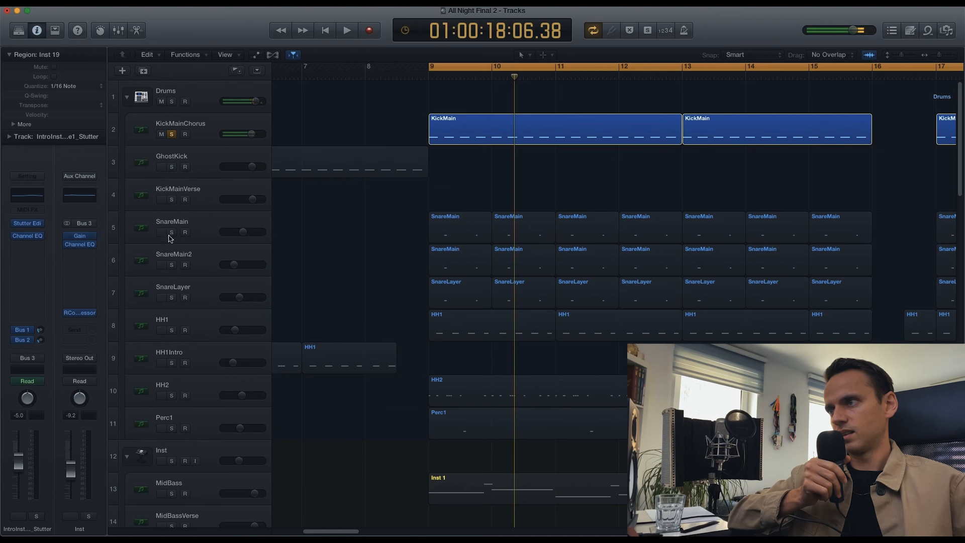
{"action": "left_click", "coordinate": [172, 224]}
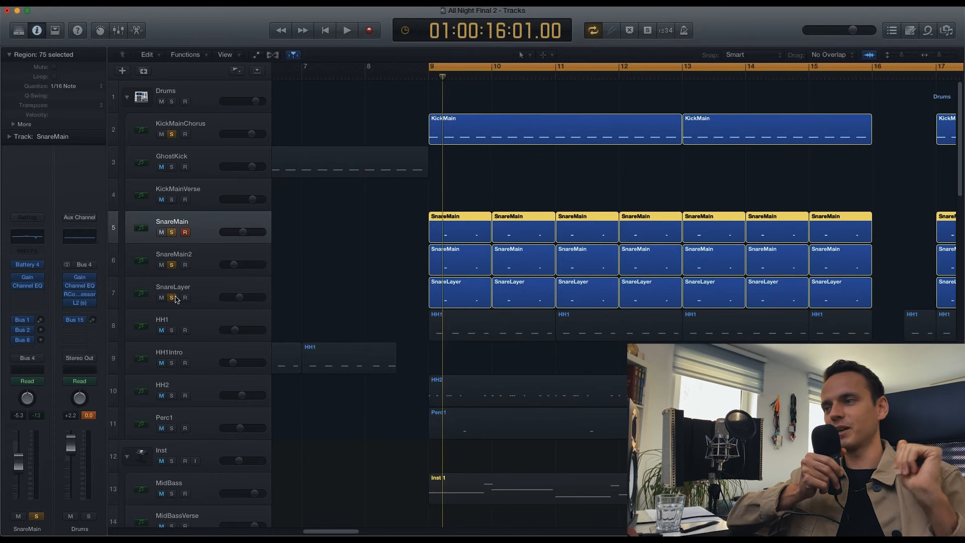
{"action": "left_click", "coordinate": [347, 29]}
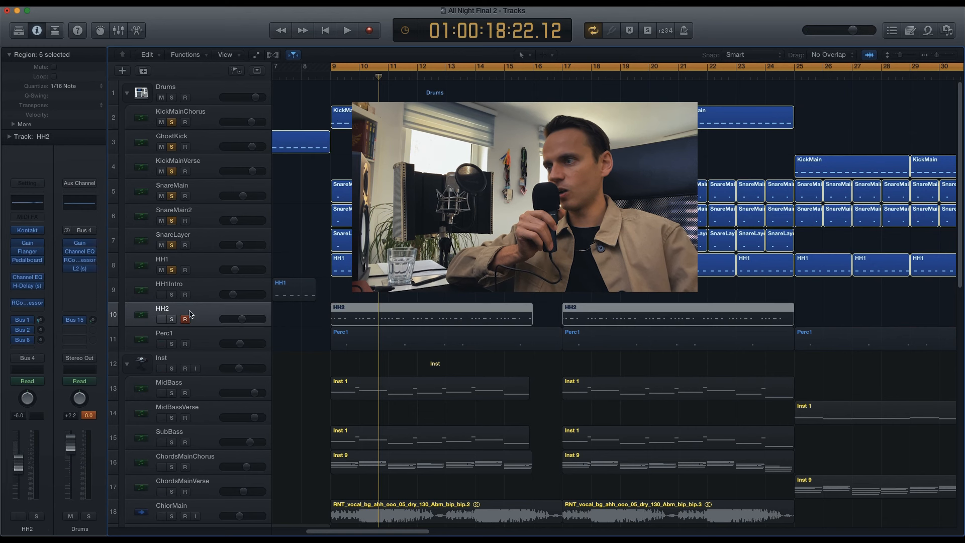
- Add the HH2 hi-hat to the solo, then audition the ChiorMain background vocal over the chorus
{"action": "left_click", "coordinate": [171, 318]}
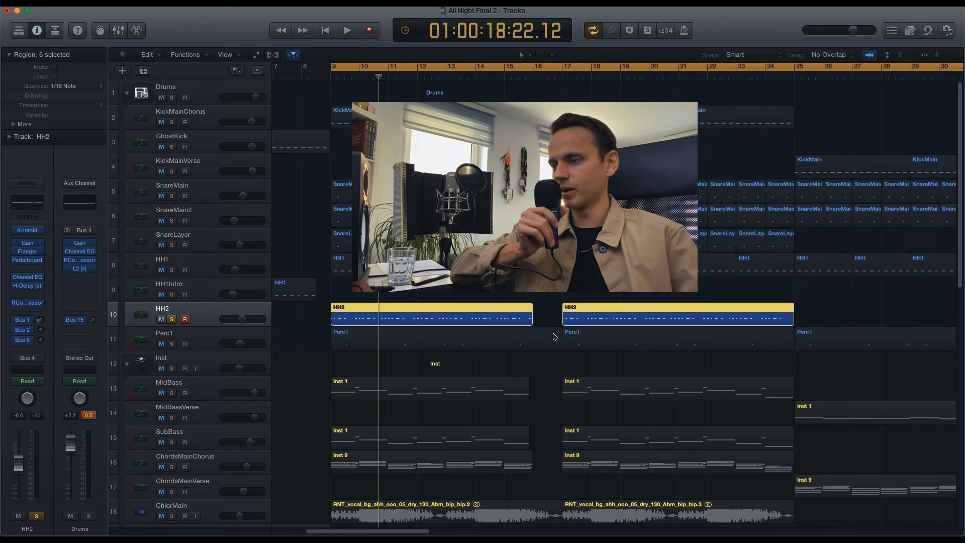
{"action": "double_click", "coordinate": [431, 314]}
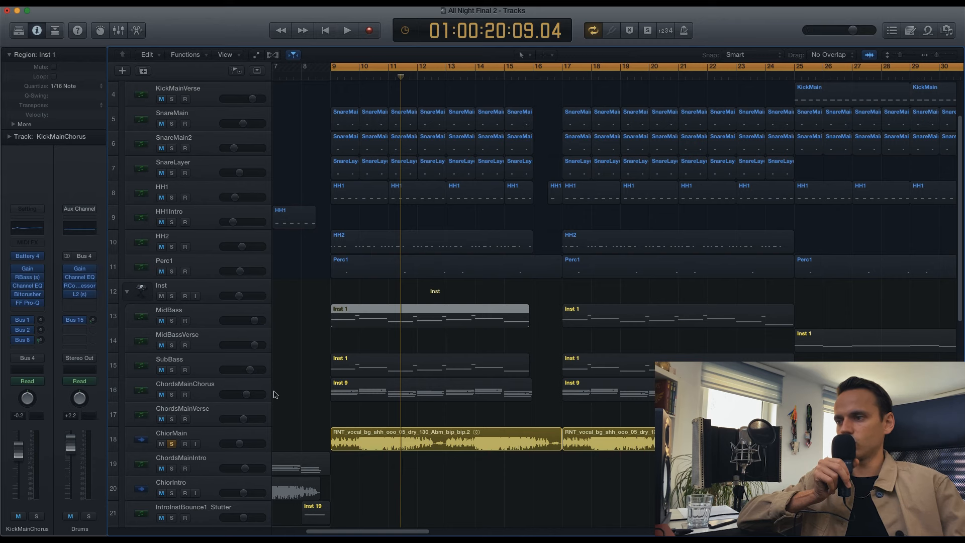
{"action": "left_click", "coordinate": [347, 29]}
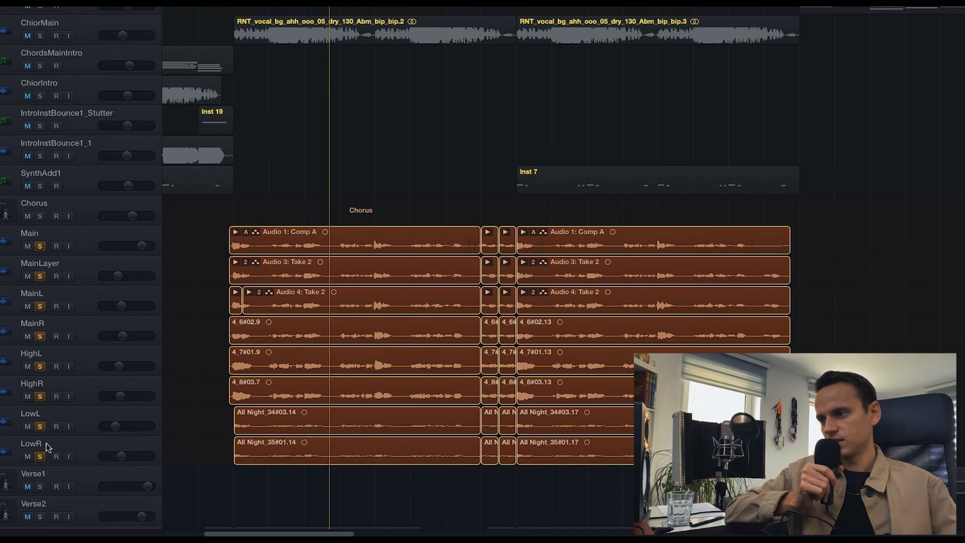
{"action": "mouse_move", "coordinate": [130, 383]}
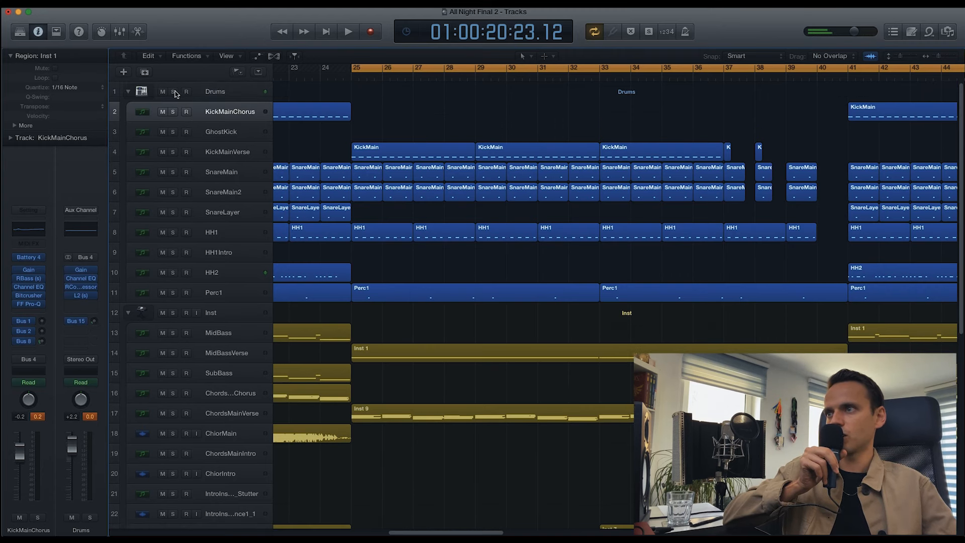
- Solo the Drums folder and play the verse drum parts
{"action": "left_click", "coordinate": [173, 91]}
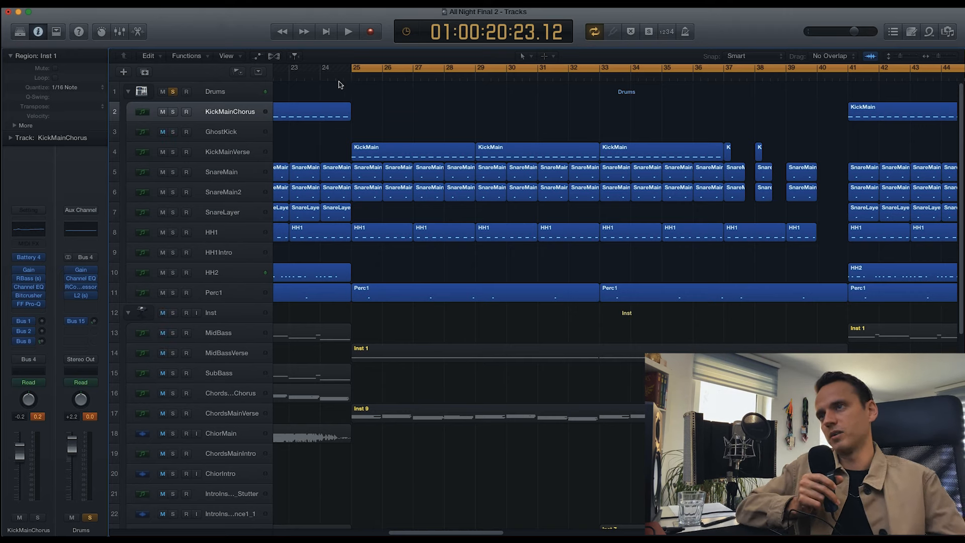
{"action": "left_click", "coordinate": [347, 31]}
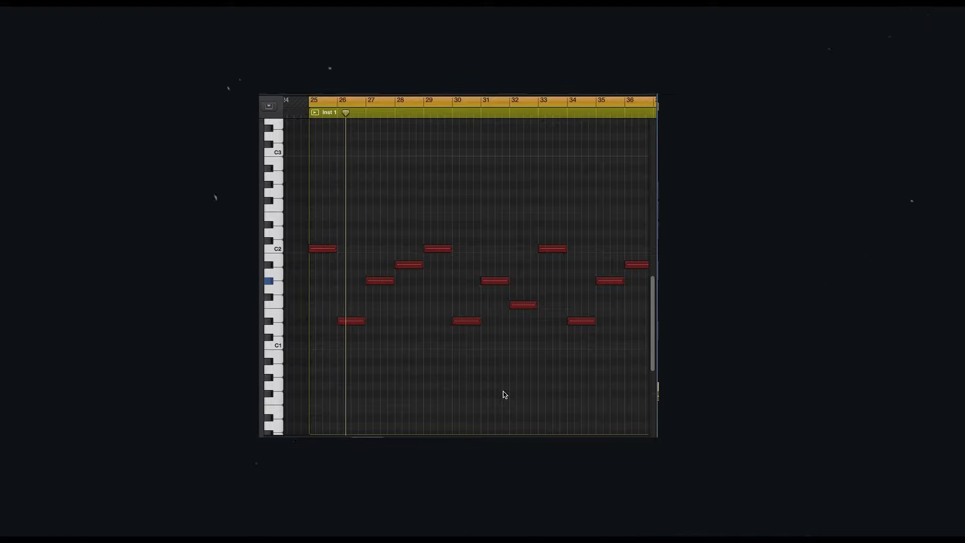
- Solo the ChordsMainVerse chord track alongside the verse bass and drums
{"action": "left_click", "coordinate": [375, 113]}
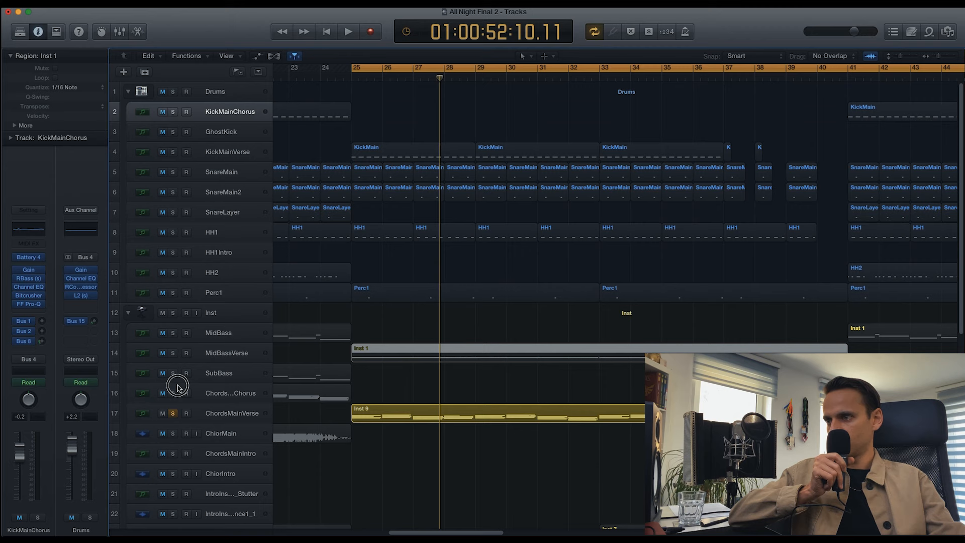
- Solo the Verse1 vocal folder and play the verse vocal takes
{"action": "scroll", "scroll_direction": "down", "scroll_amount": 3}
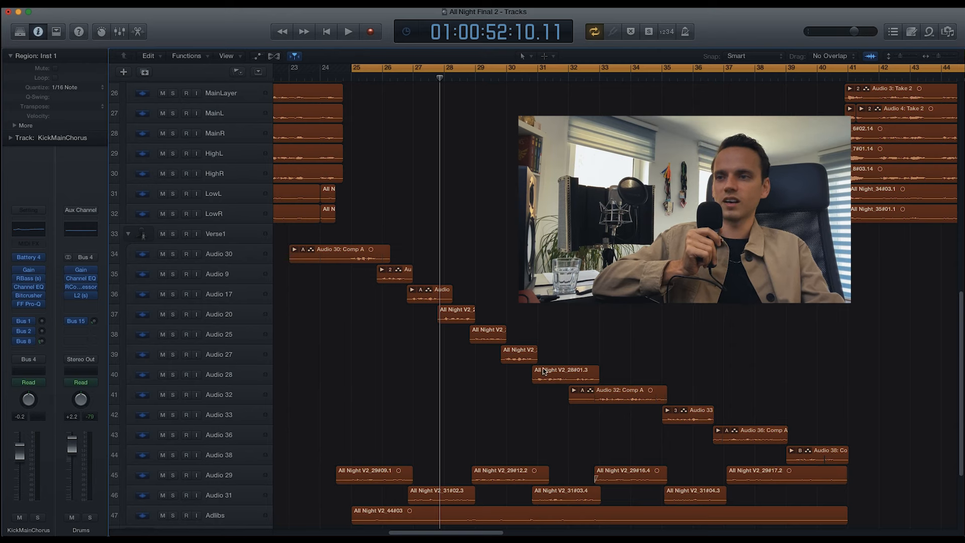
{"action": "mouse_move", "coordinate": [604, 439]}
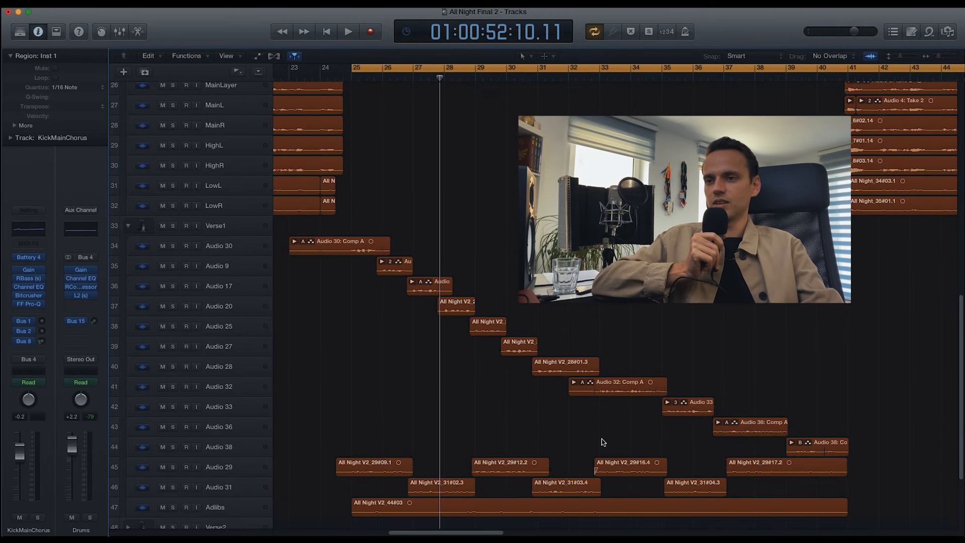
{"action": "left_click", "coordinate": [172, 224]}
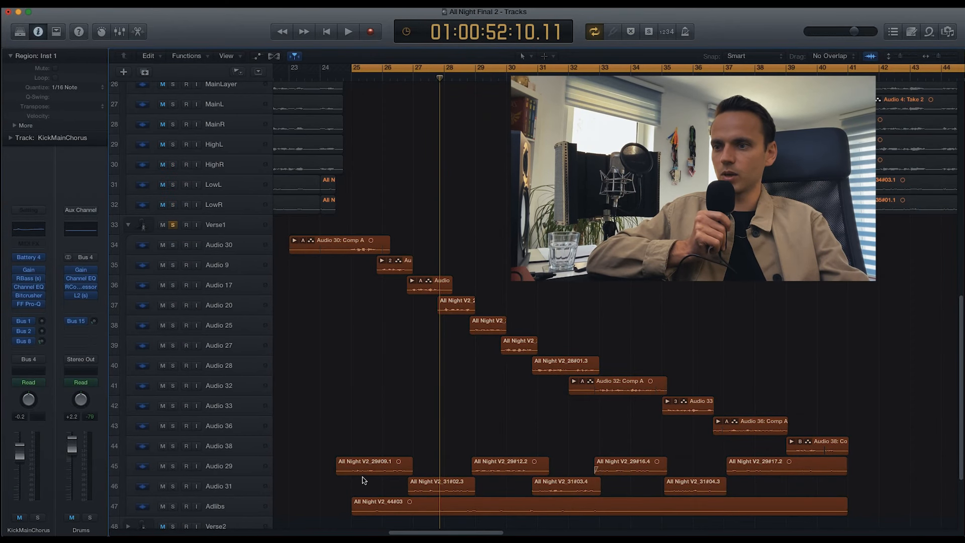
{"action": "mouse_move", "coordinate": [390, 495]}
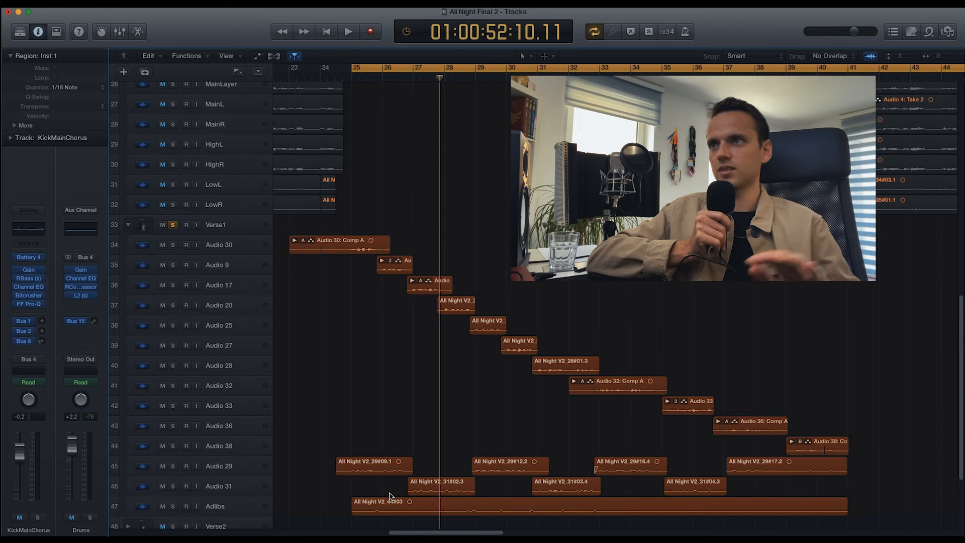
{"action": "left_click", "coordinate": [346, 32]}
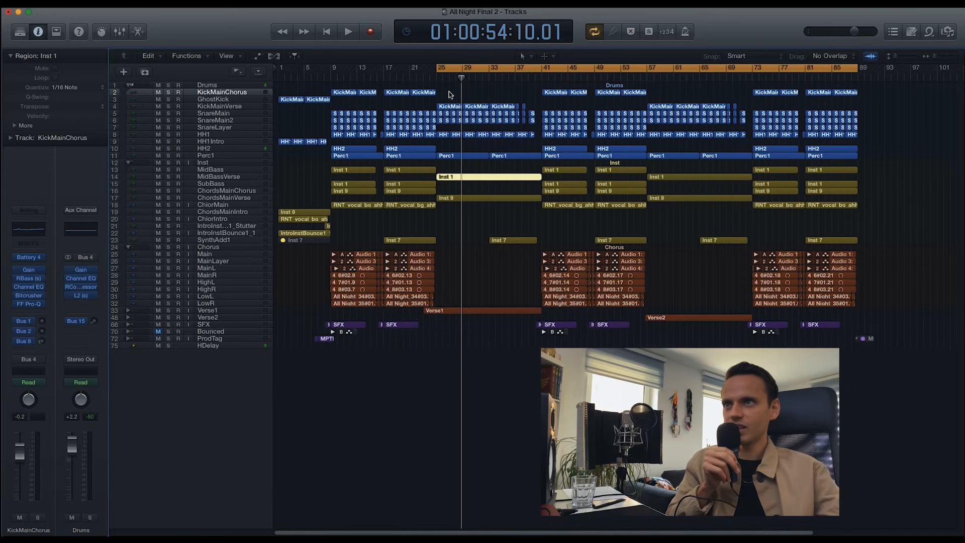
- Select the SynthAdd1 track's four Inst 7 regions across the song and audition them
{"action": "left_click", "coordinate": [347, 31]}
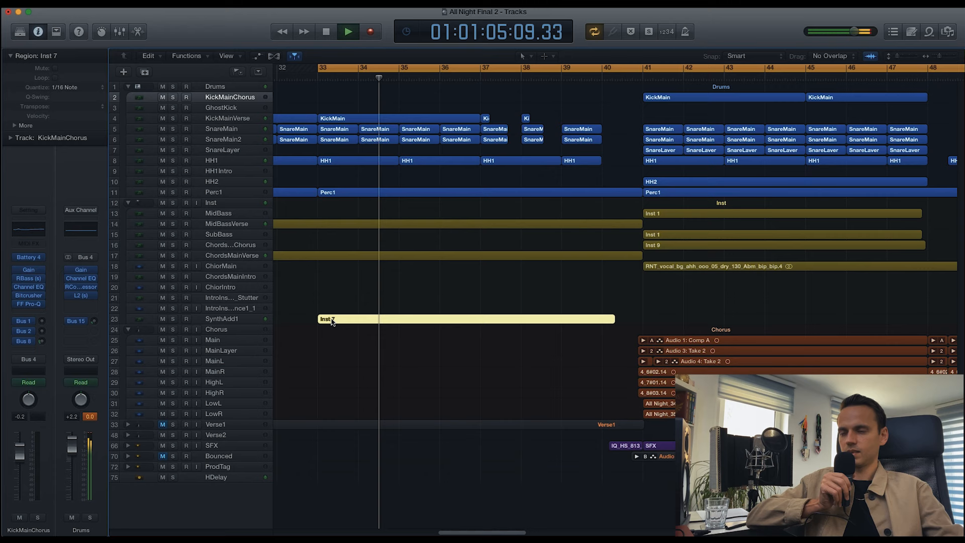
{"action": "left_click", "coordinate": [335, 67]}
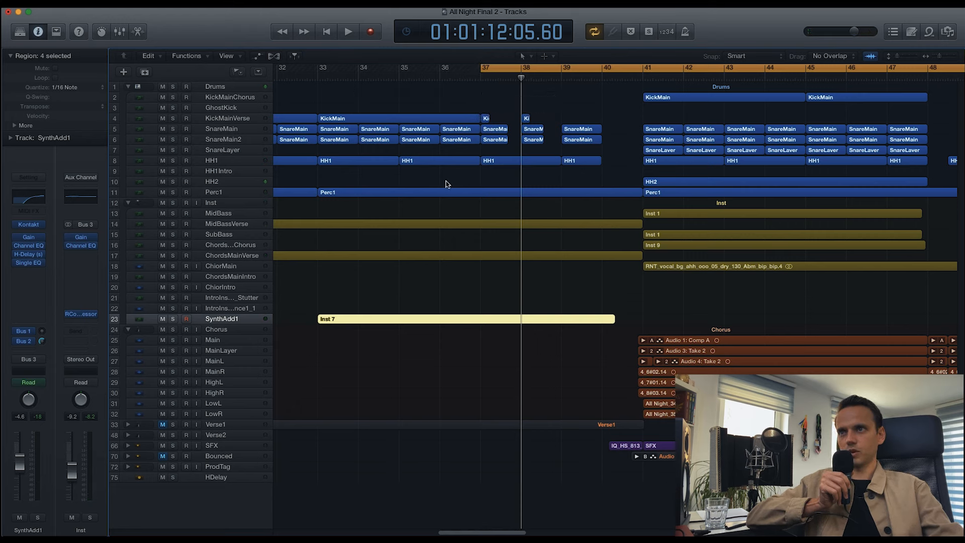
{"action": "mouse_move", "coordinate": [463, 194]}
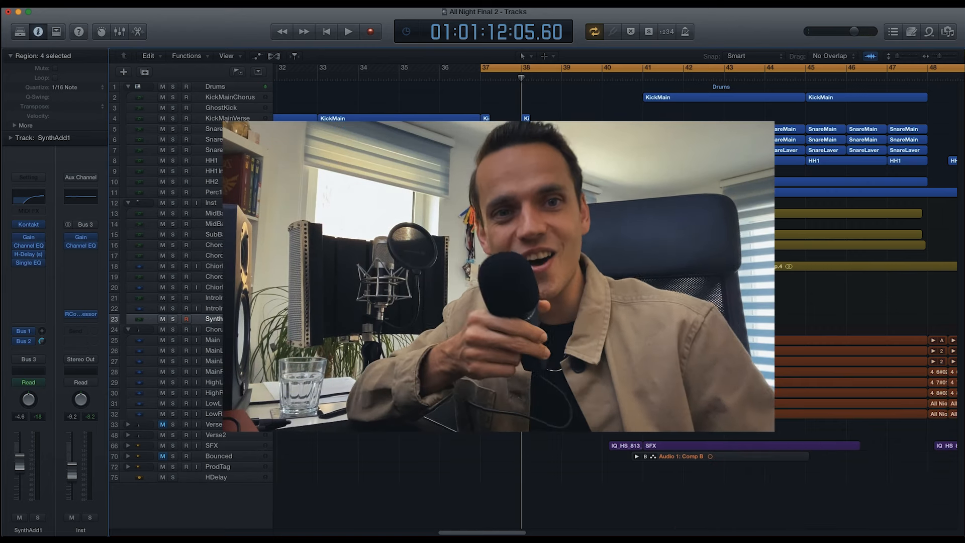
{"action": "left_click", "coordinate": [347, 31]}
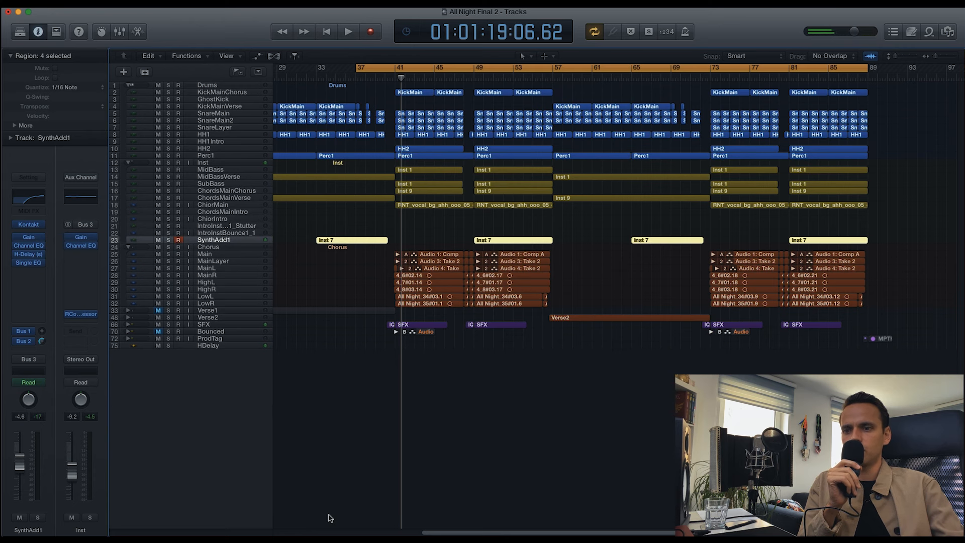
{"action": "scroll", "scroll_direction": "left", "scroll_amount": 3}
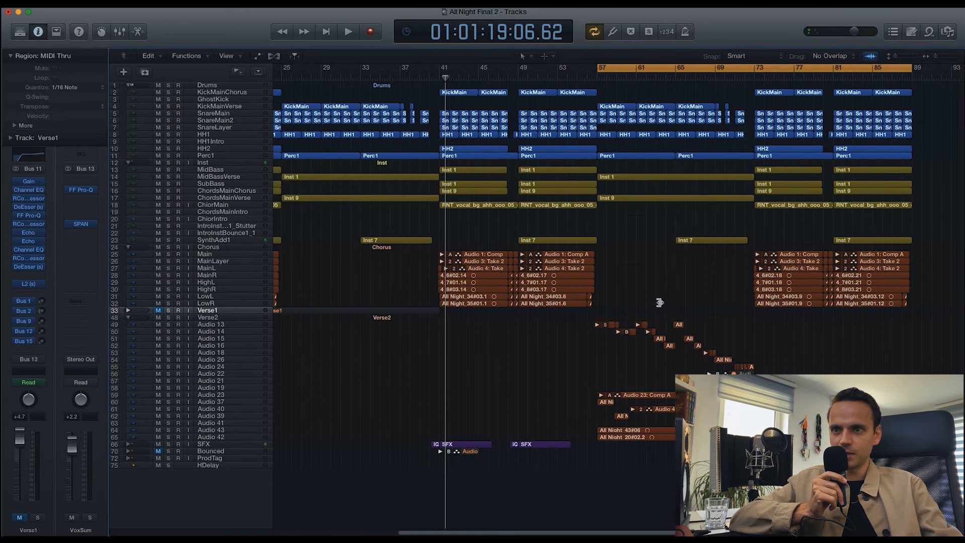
{"action": "mouse_move", "coordinate": [618, 360]}
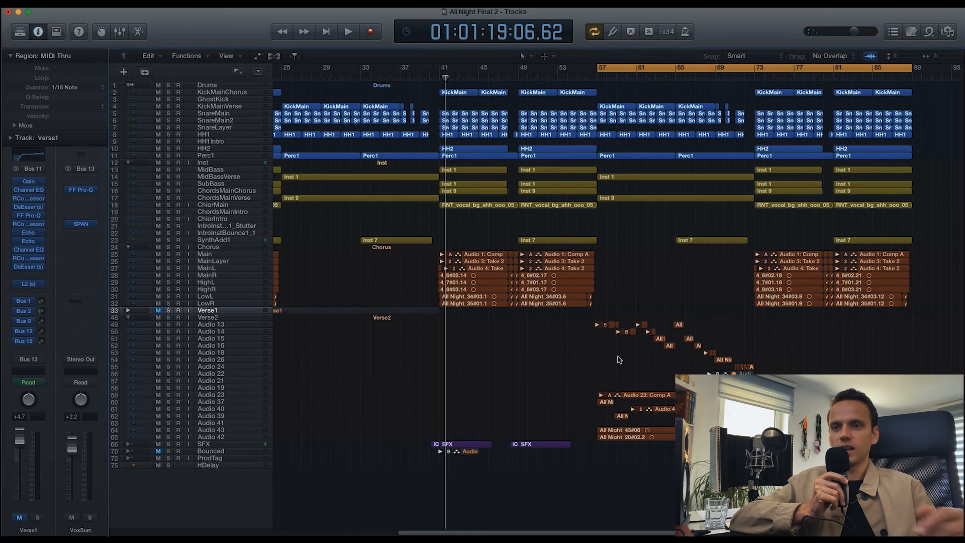
{"action": "mouse_move", "coordinate": [631, 437]}
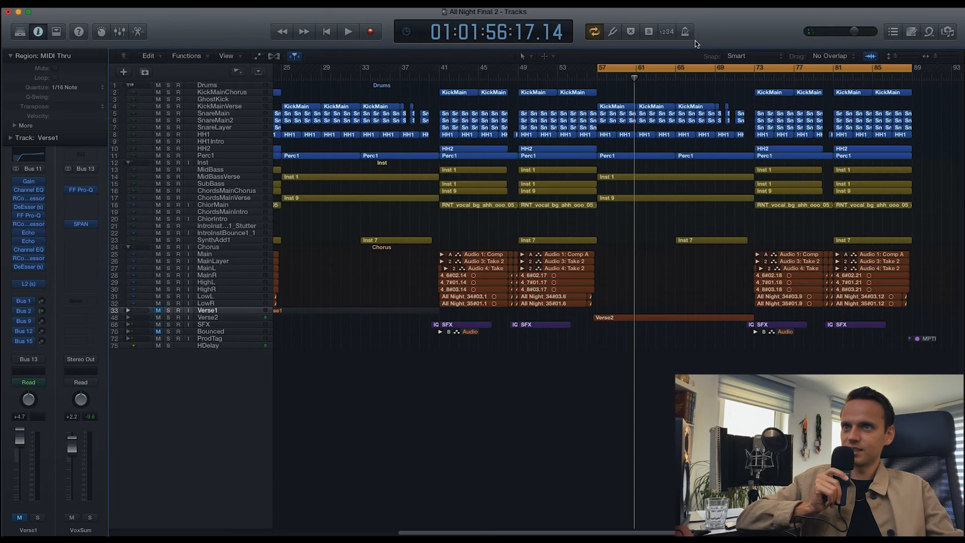
{"action": "mouse_move", "coordinate": [680, 325]}
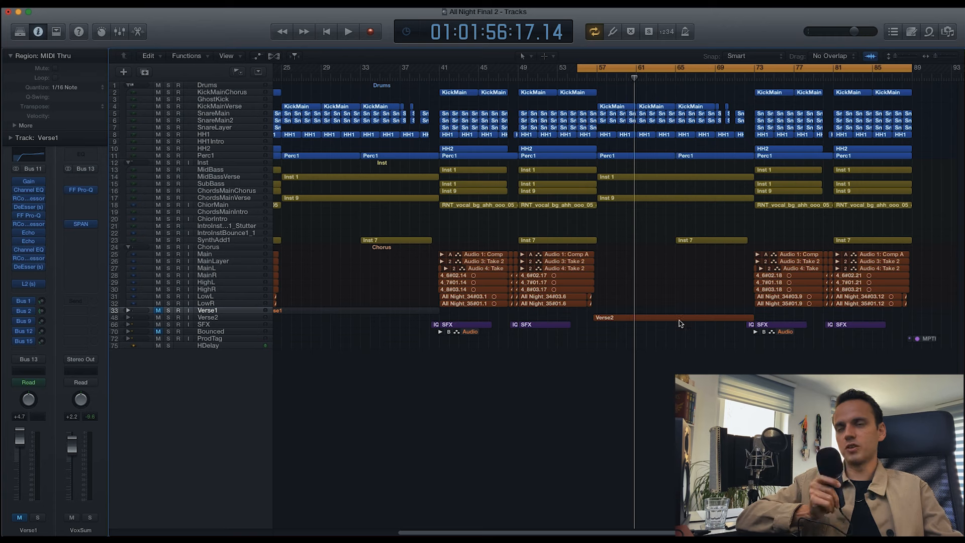
{"action": "mouse_move", "coordinate": [680, 312]}
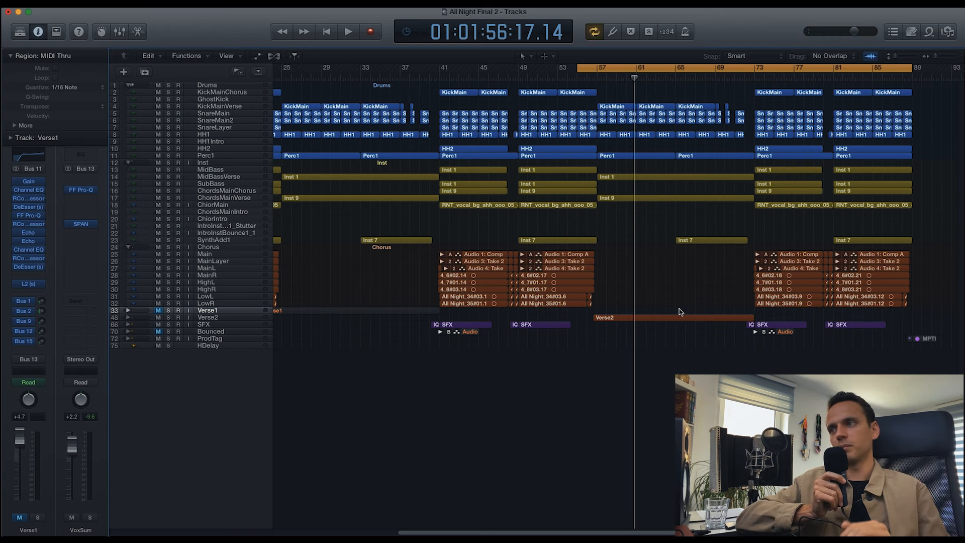
- Play the song from around bar 69 through the Verse1 and SFX transition effects
{"action": "left_click", "coordinate": [347, 31]}
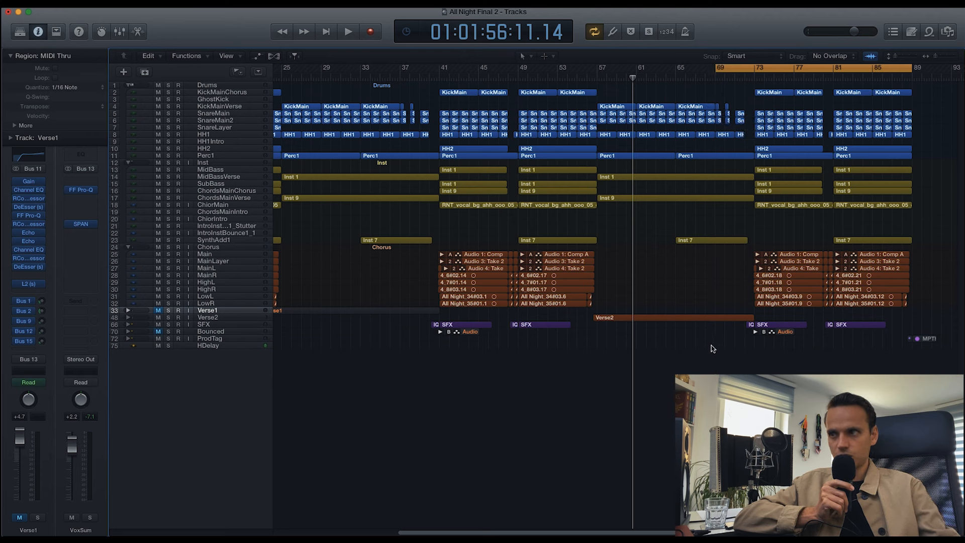
{"action": "left_click", "coordinate": [347, 31]}
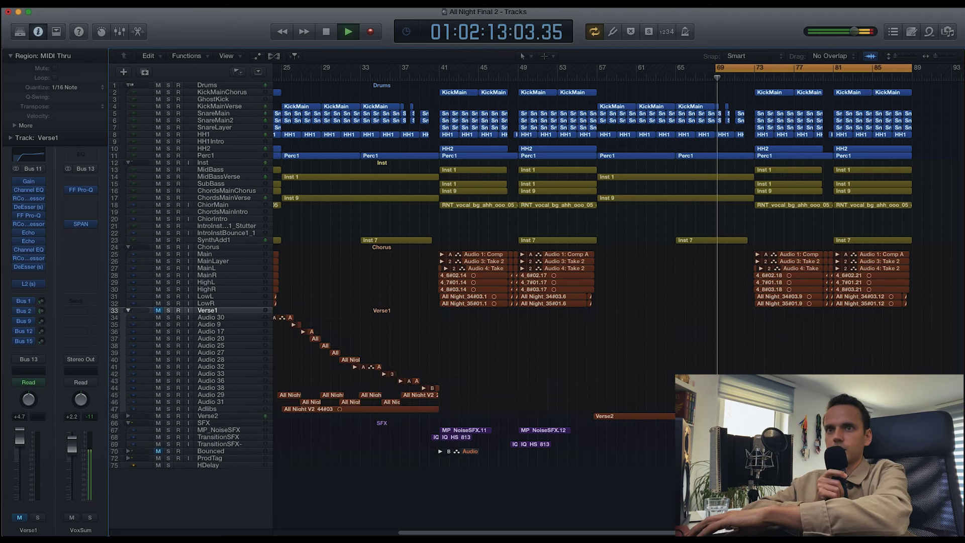